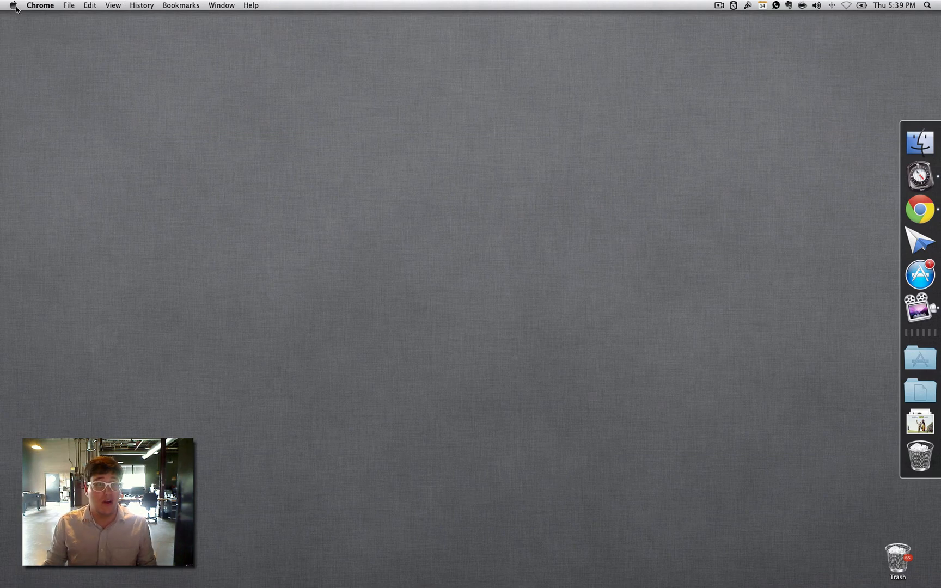
Step: Bring up About This Mac from the Apple menu to see OS 10.7, 2.53 GHz Core 2 Duo, 4 GB
{"action": "left_click", "coordinate": [11, 5]}
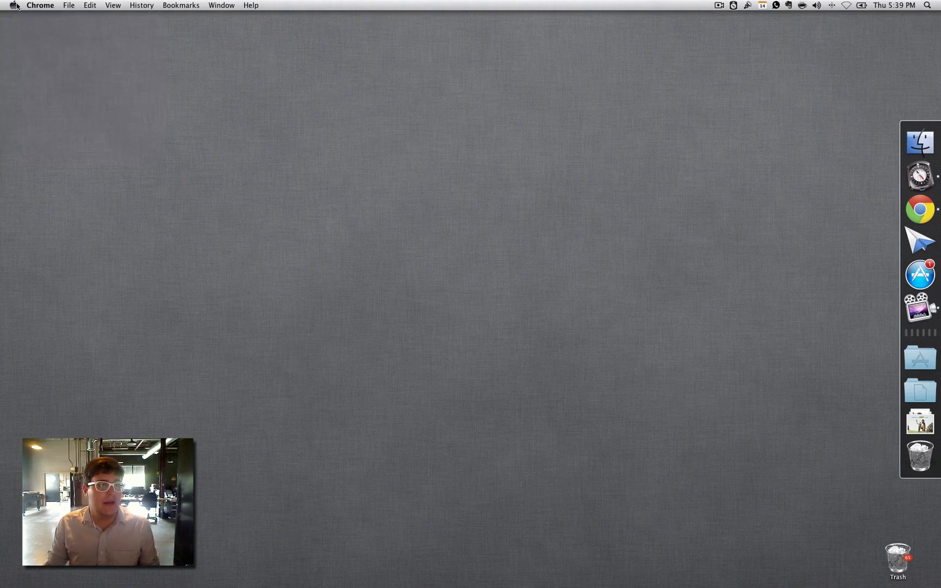
{"action": "left_click", "coordinate": [12, 6]}
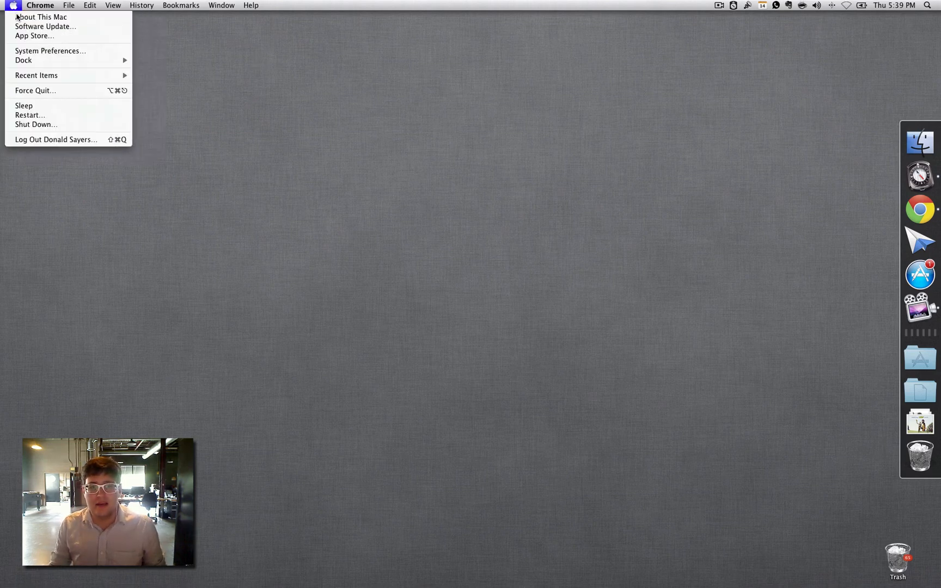
{"action": "left_click", "coordinate": [42, 16]}
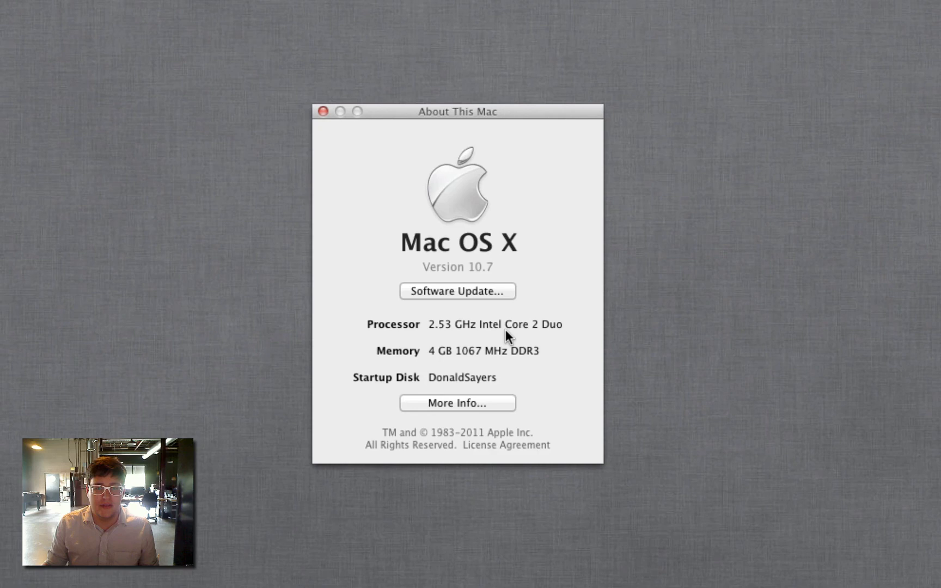
{"action": "mouse_move", "coordinate": [438, 330]}
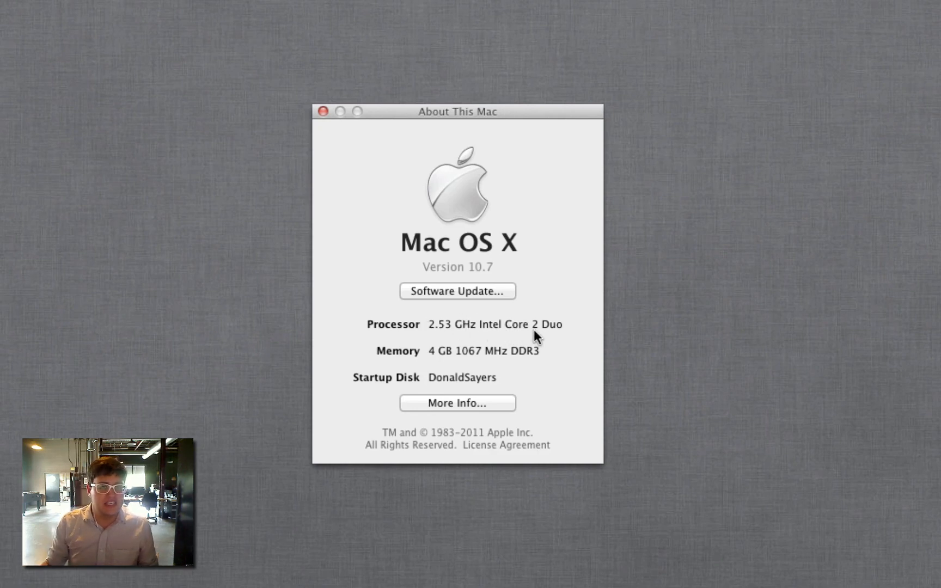
{"action": "mouse_move", "coordinate": [641, 366]}
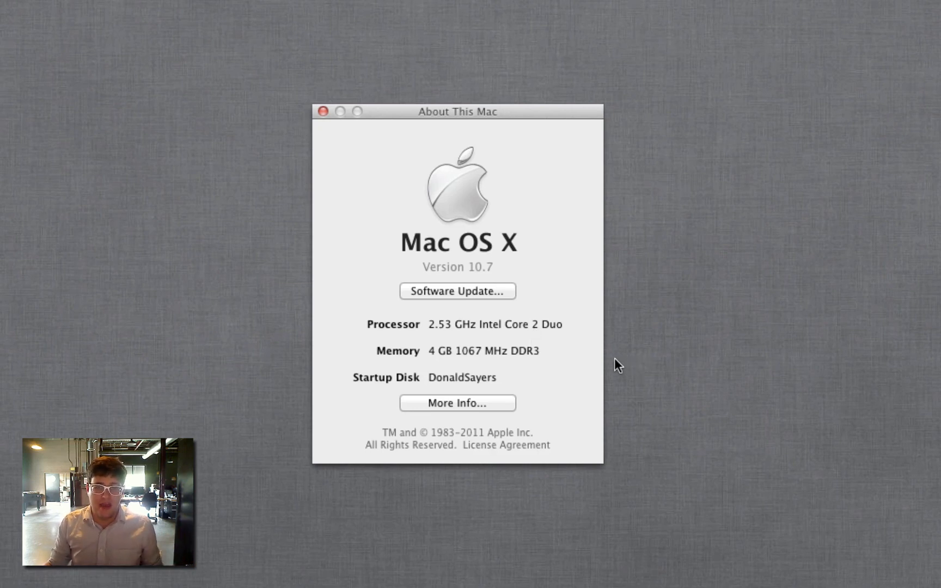
{"action": "mouse_move", "coordinate": [523, 330]}
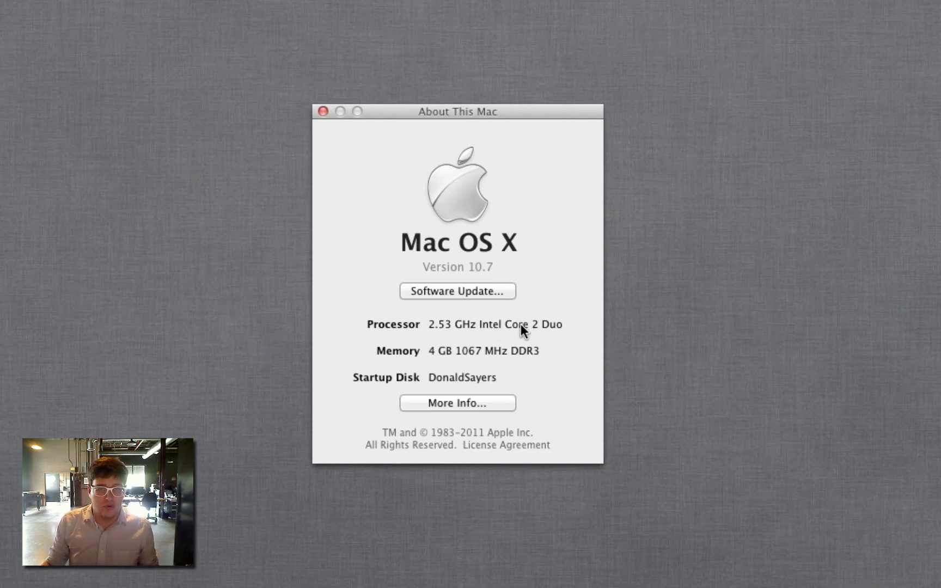
{"action": "mouse_move", "coordinate": [564, 335]}
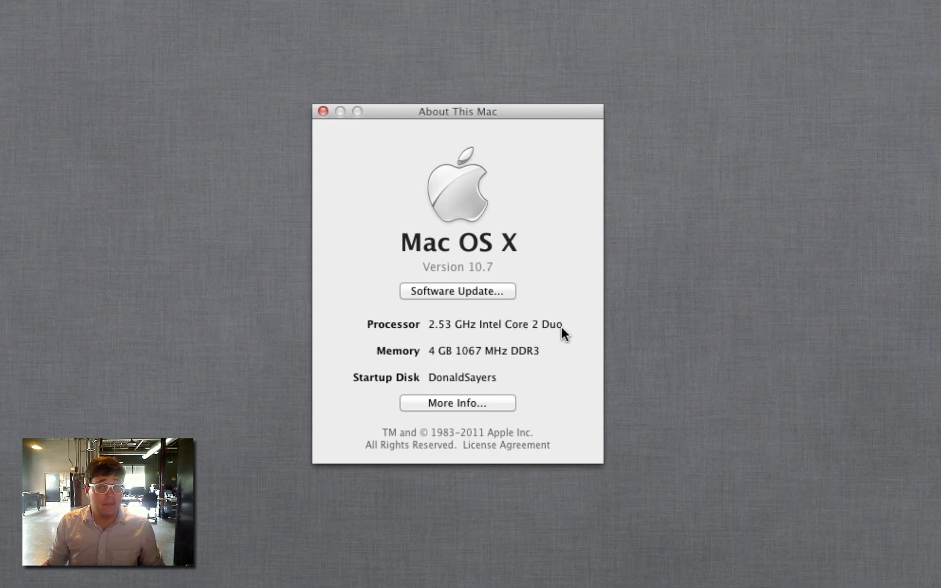
{"action": "mouse_move", "coordinate": [539, 339]}
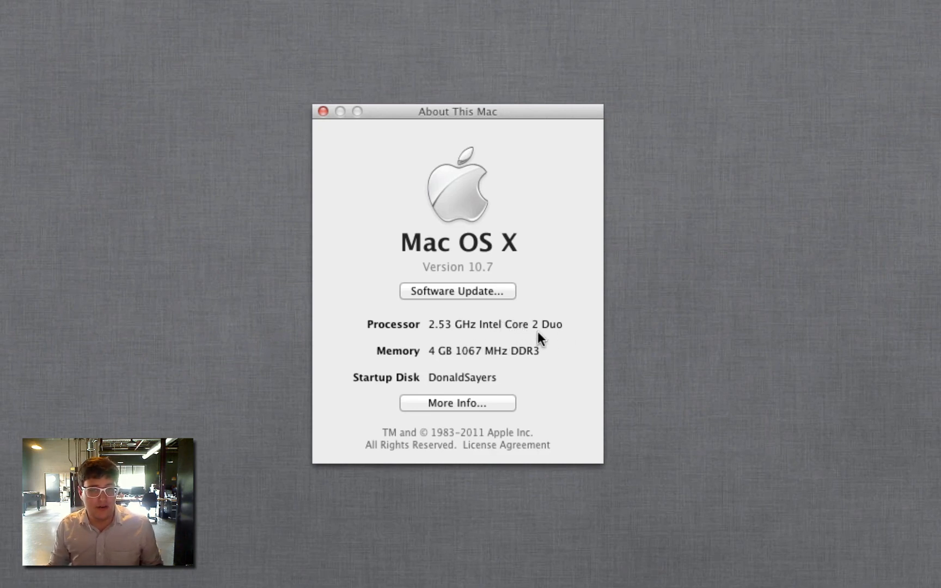
{"action": "mouse_move", "coordinate": [441, 361]}
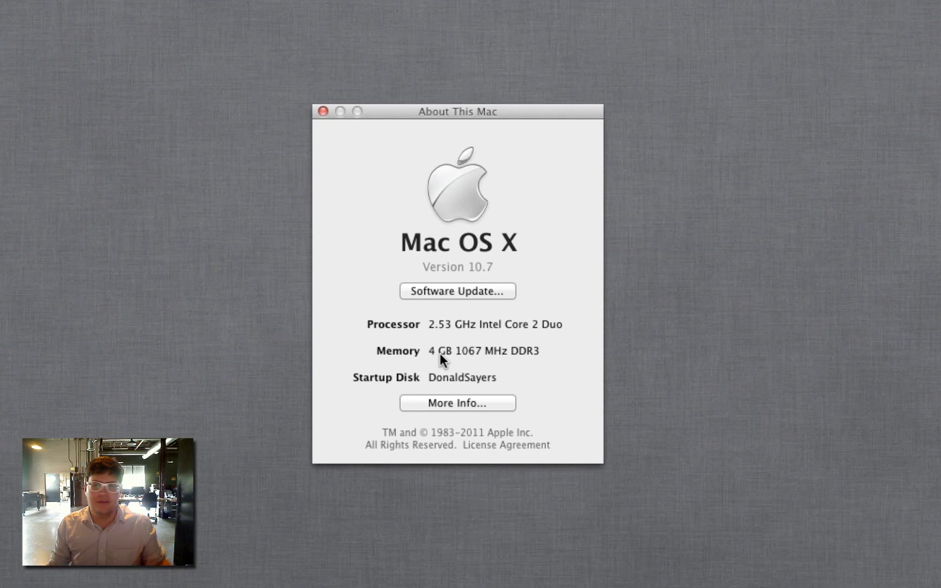
{"action": "mouse_move", "coordinate": [456, 346]}
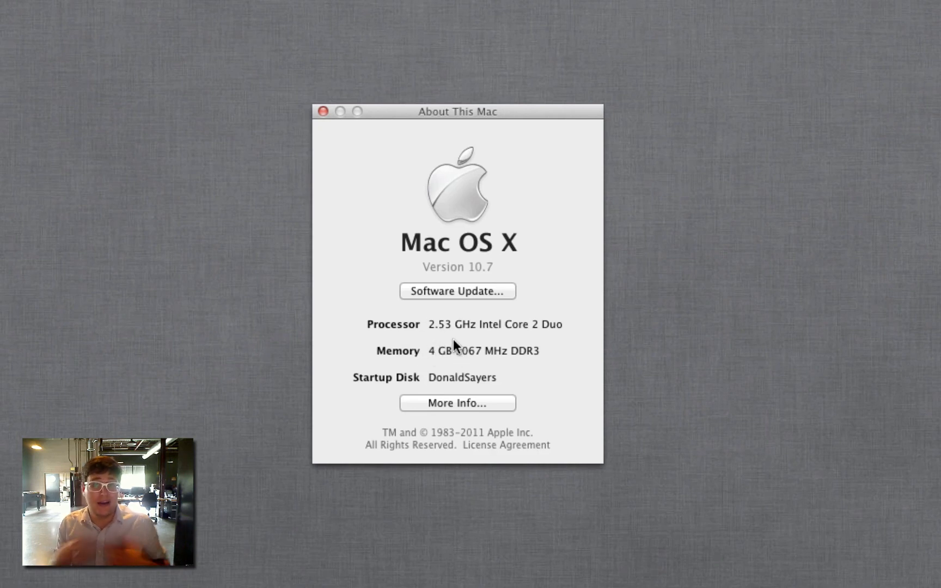
{"action": "mouse_move", "coordinate": [425, 359]}
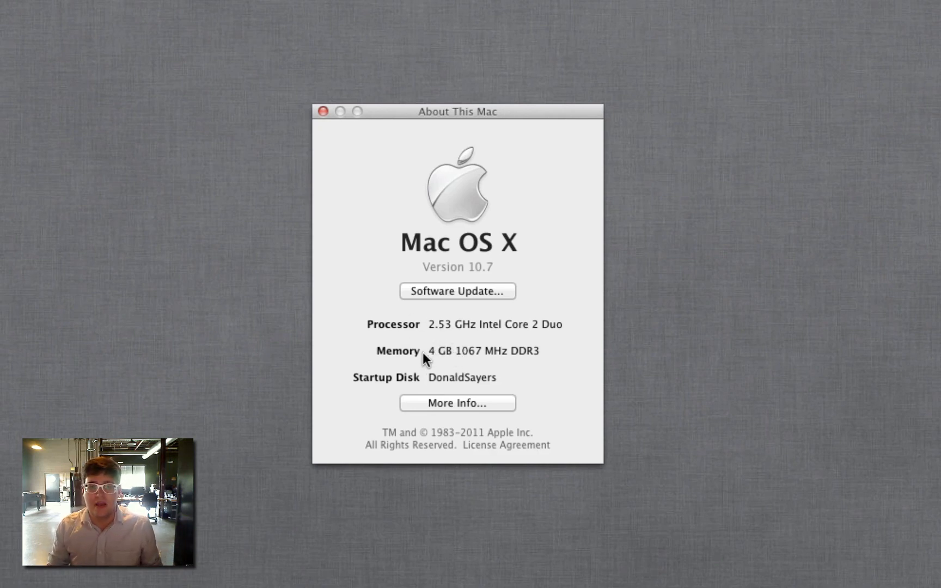
{"action": "mouse_move", "coordinate": [422, 303]}
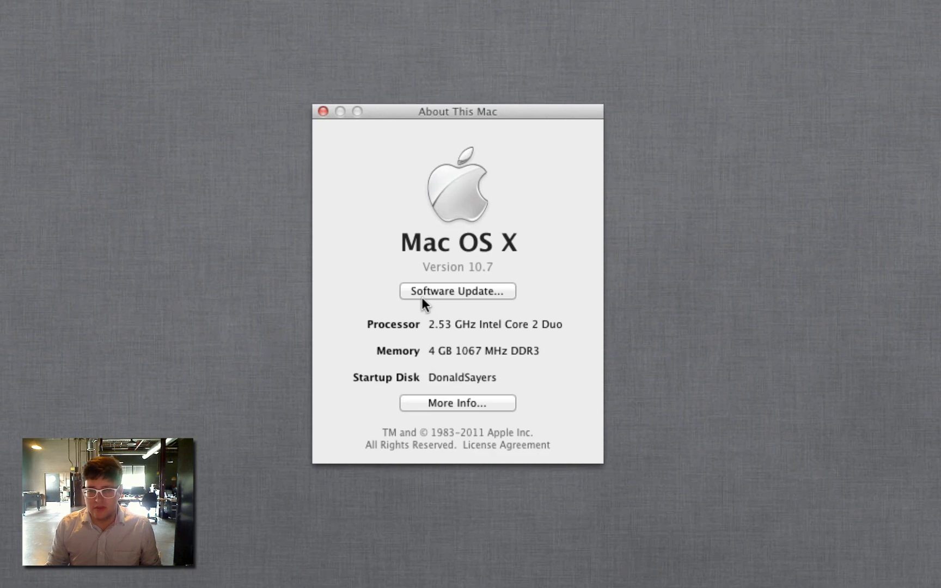
{"action": "mouse_move", "coordinate": [460, 356]}
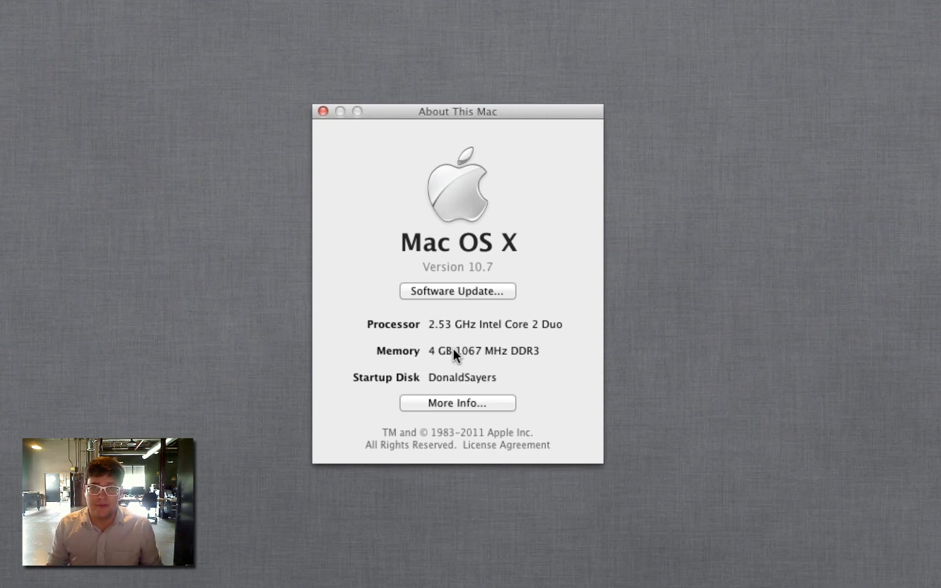
{"action": "mouse_move", "coordinate": [460, 345]}
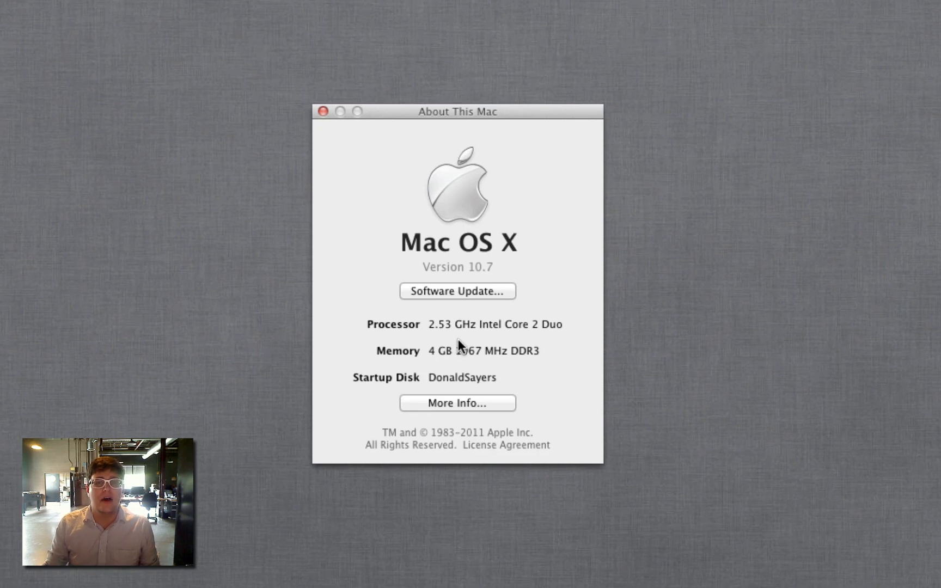
{"action": "mouse_move", "coordinate": [434, 361]}
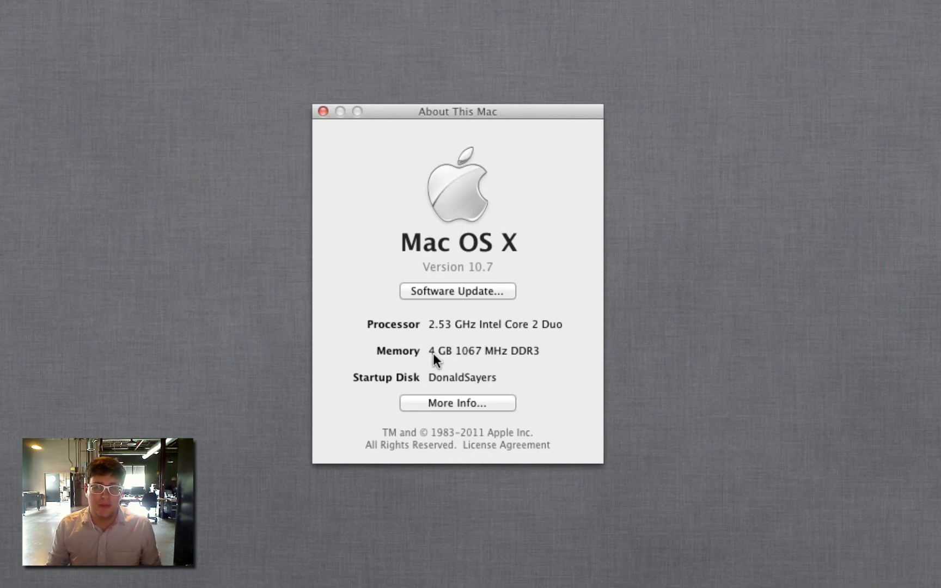
{"action": "mouse_move", "coordinate": [438, 369]}
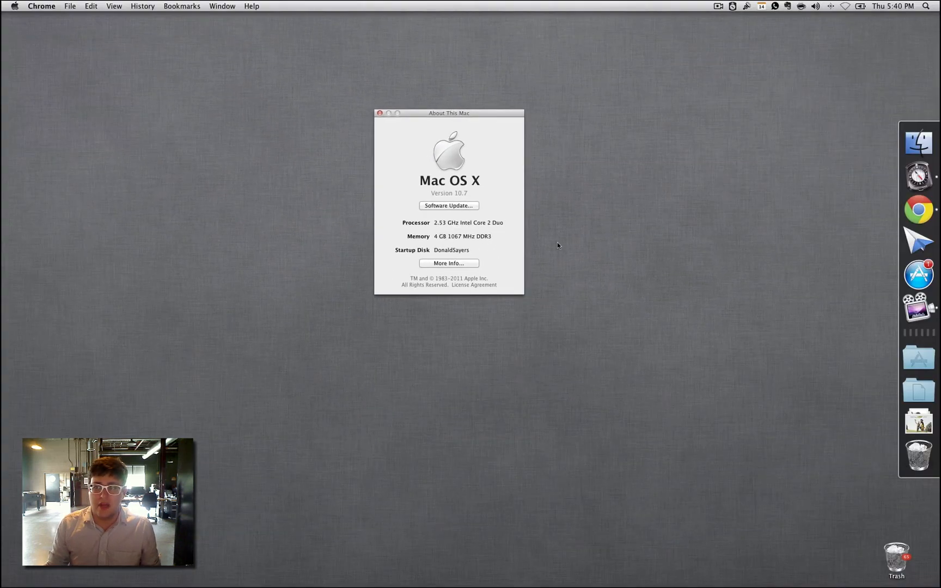
{"action": "mouse_move", "coordinate": [918, 142]}
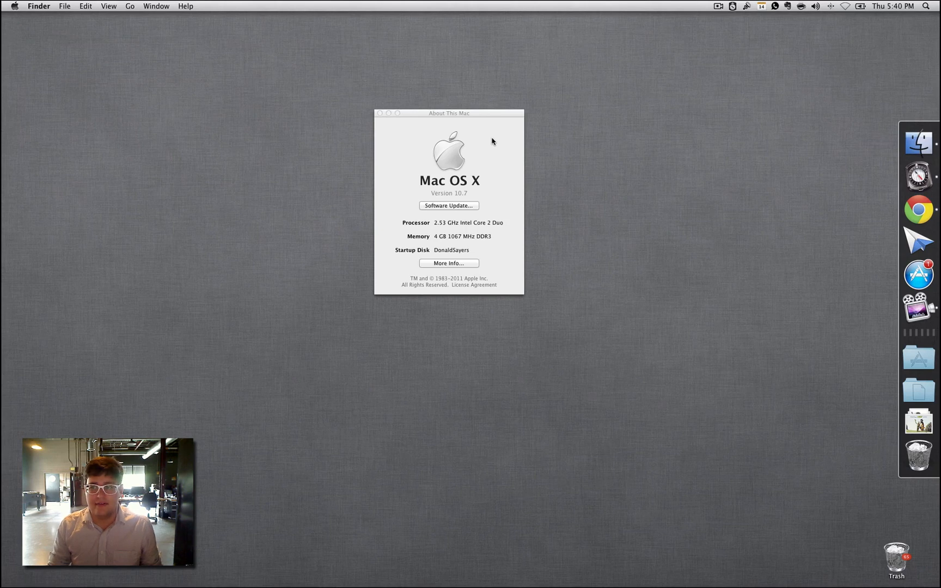
{"action": "mouse_move", "coordinate": [922, 154]}
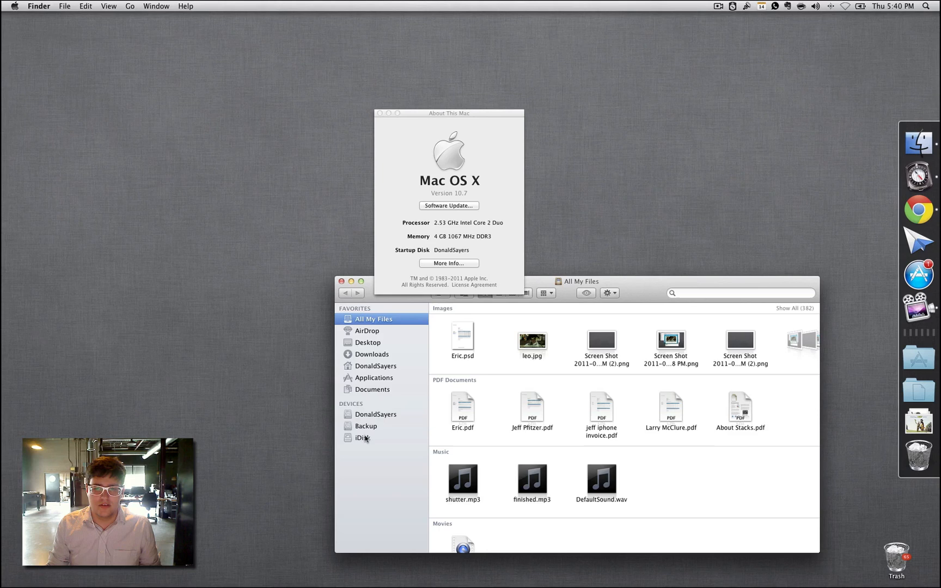
Step: Show the DonaldSayers startup disk's top-level folders in Finder and close the Mac overview
{"action": "left_click", "coordinate": [378, 414]}
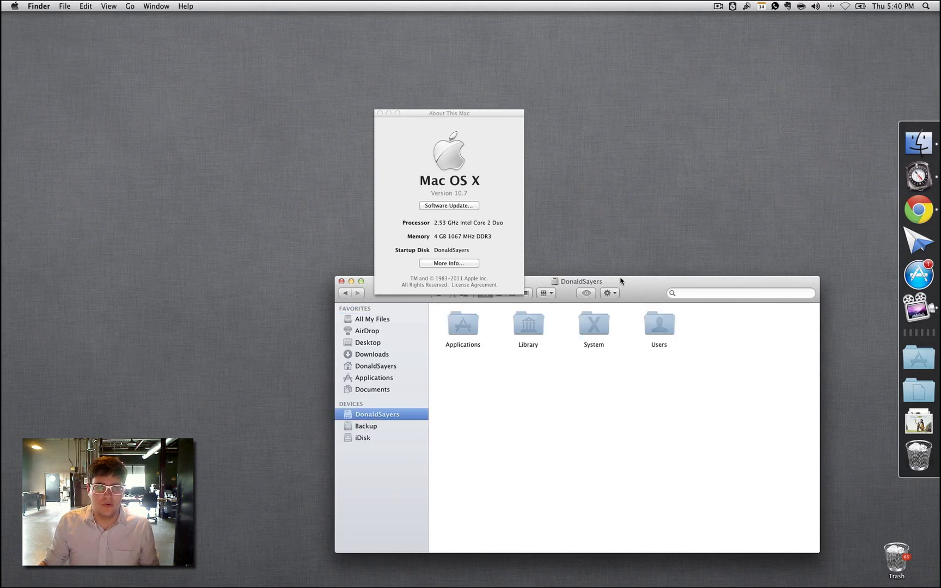
{"action": "left_click_drag", "start_coordinate": [449, 113], "coordinate": [413, 69]}
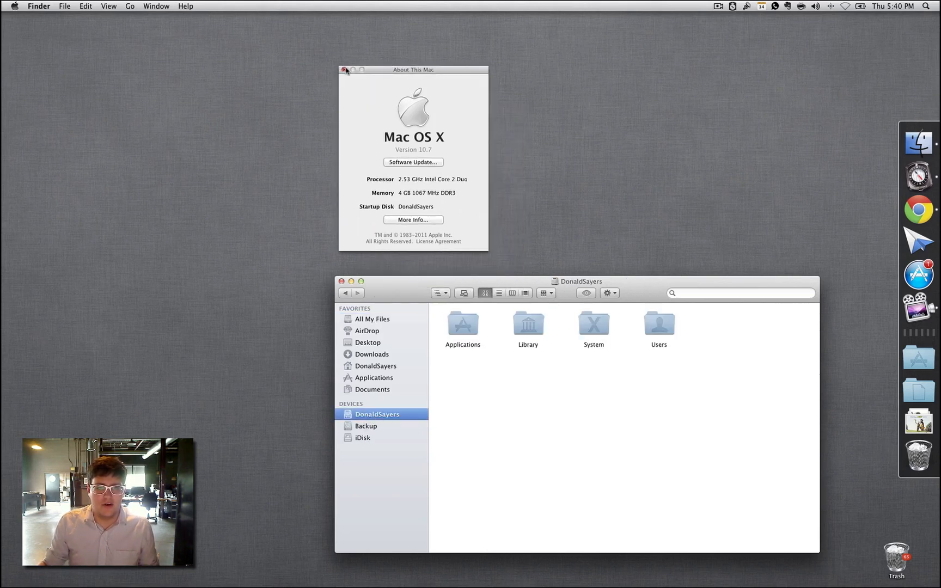
{"action": "left_click", "coordinate": [345, 69]}
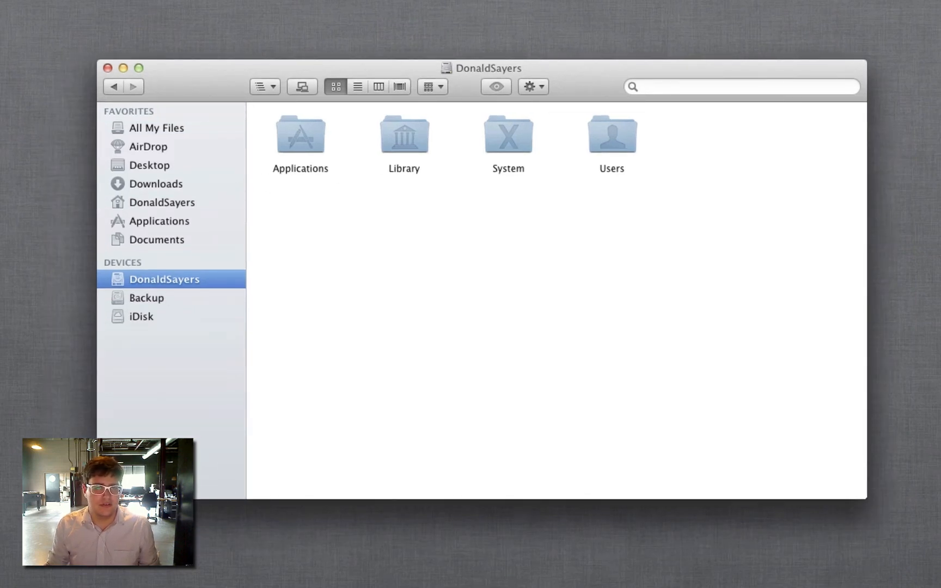
{"action": "mouse_move", "coordinate": [303, 207]}
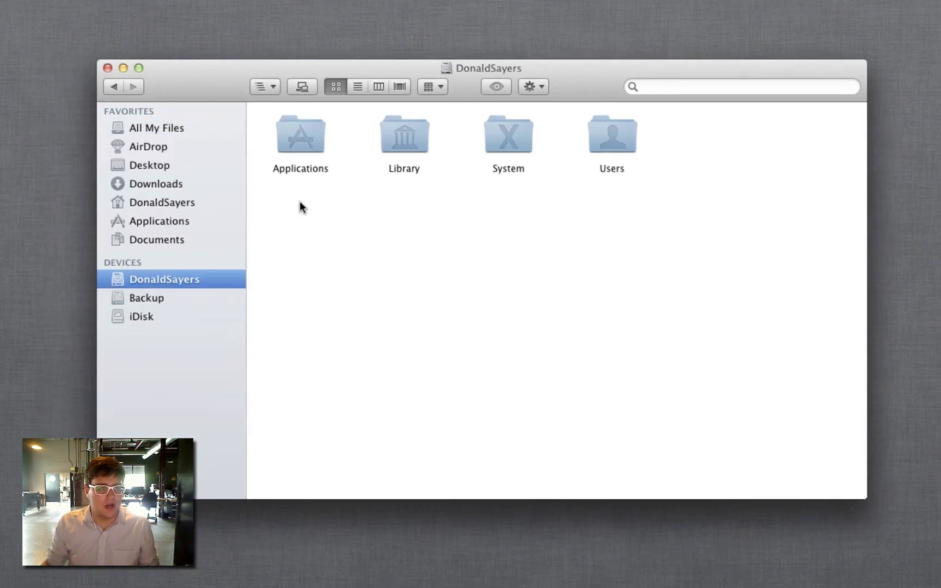
{"action": "mouse_move", "coordinate": [147, 288]}
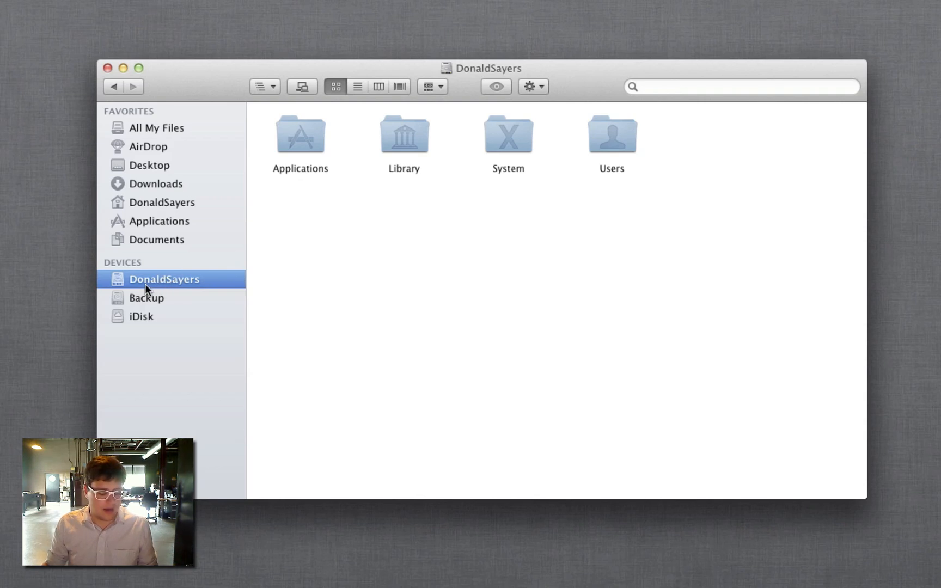
Step: Get Info on the startup disk (63.16 GB capacity, 45.93 GB free), then search the launcher for 'scr'
{"action": "right_click", "coordinate": [163, 278]}
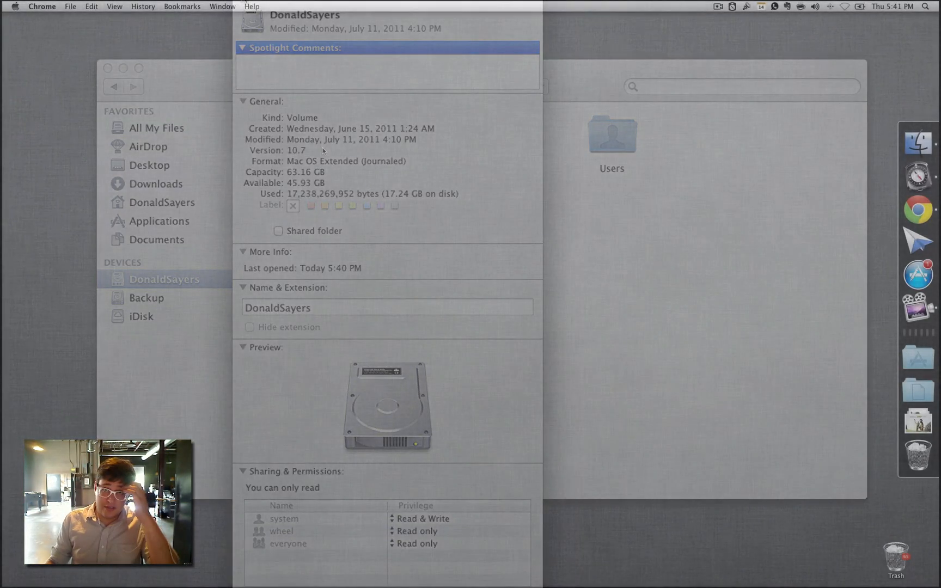
{"action": "type", "text": "scr"}
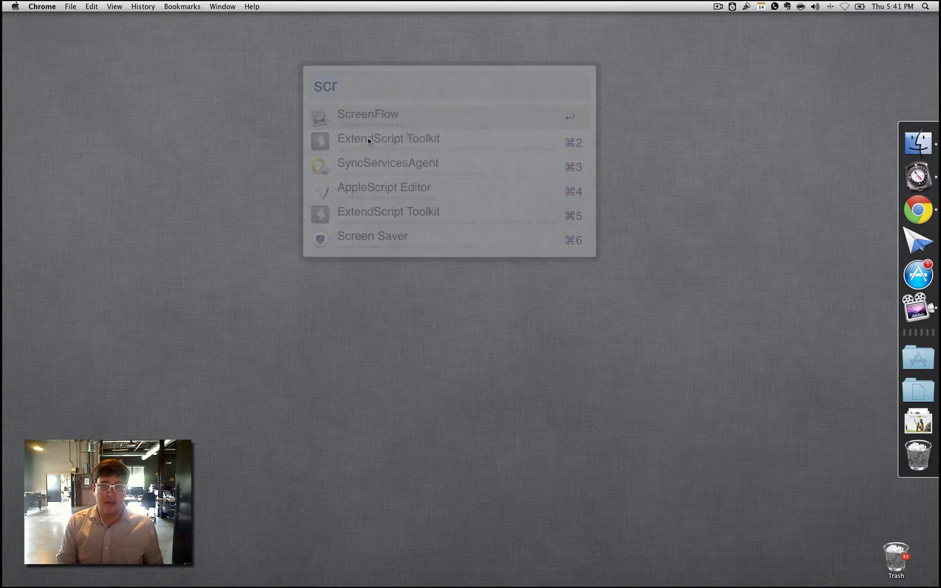
Step: Launch Terminal via Spotlight with 'te' to get a fresh bash prompt
{"action": "type", "text": "te"}
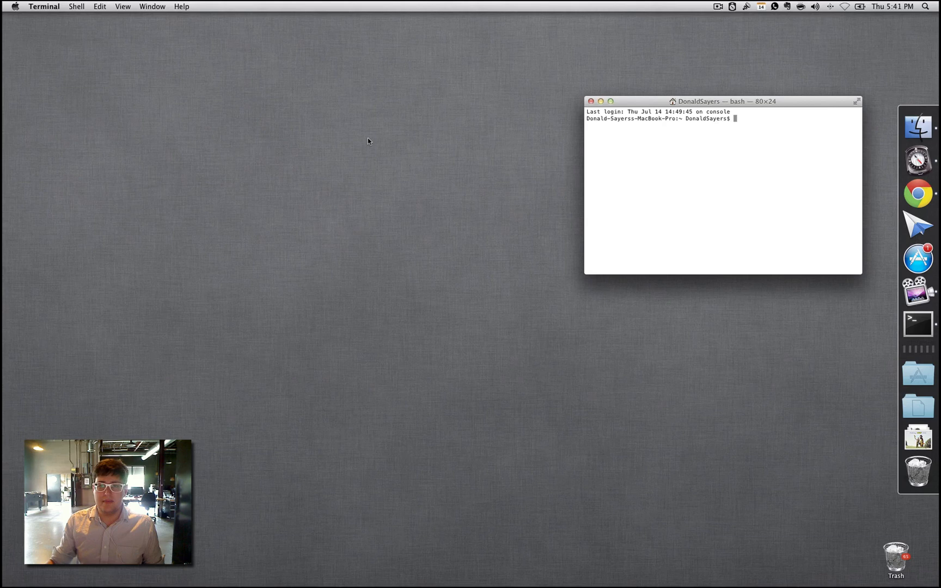
Step: Run system_profiler SPApplicationsDataType redirected to ~/Desktop/MyFileTypes.txt
{"action": "left_click_drag", "start_coordinate": [722, 101], "coordinate": [486, 113]}
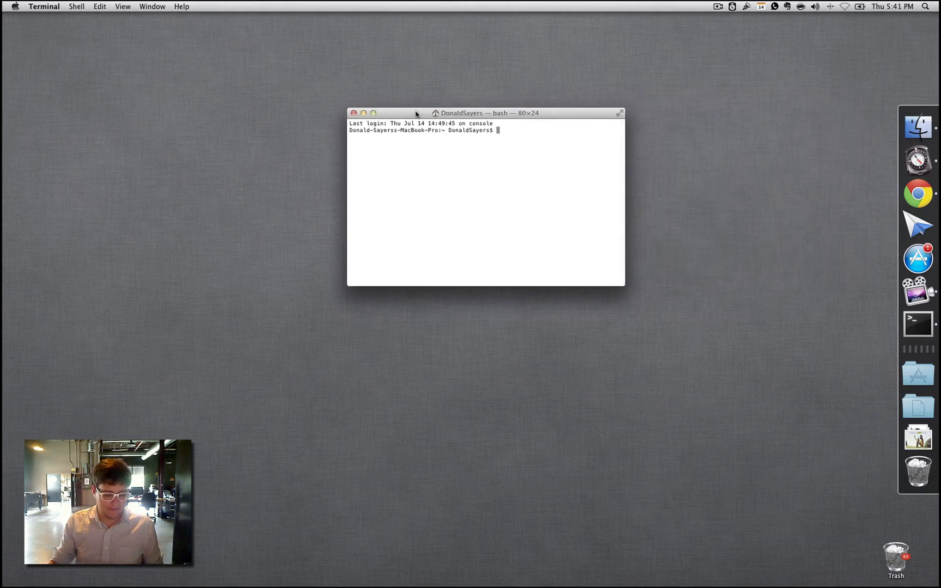
{"action": "type", "text": "system_profiler SPApplicationsDataType >~/Desktop/MyFileTypes.txt"}
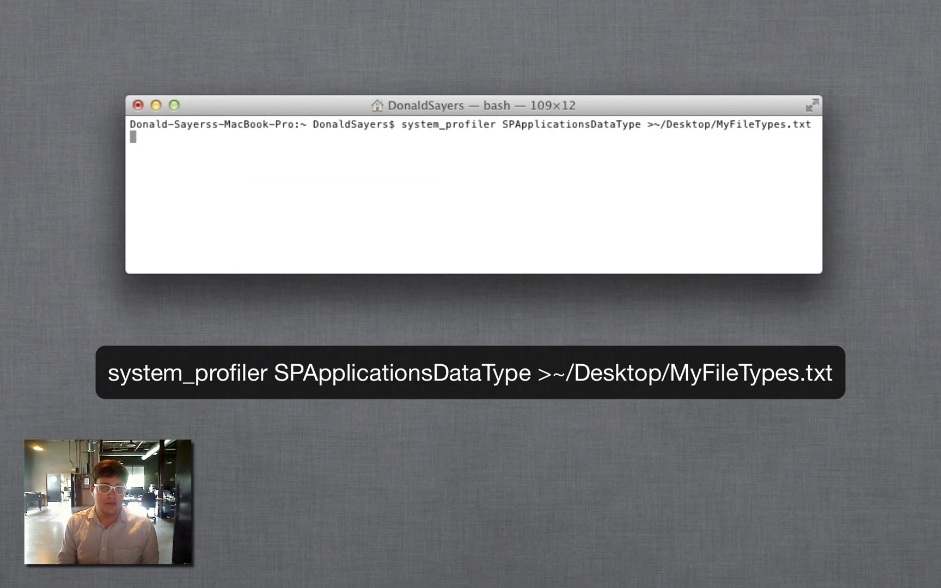
{"action": "mouse_move", "coordinate": [445, 116]}
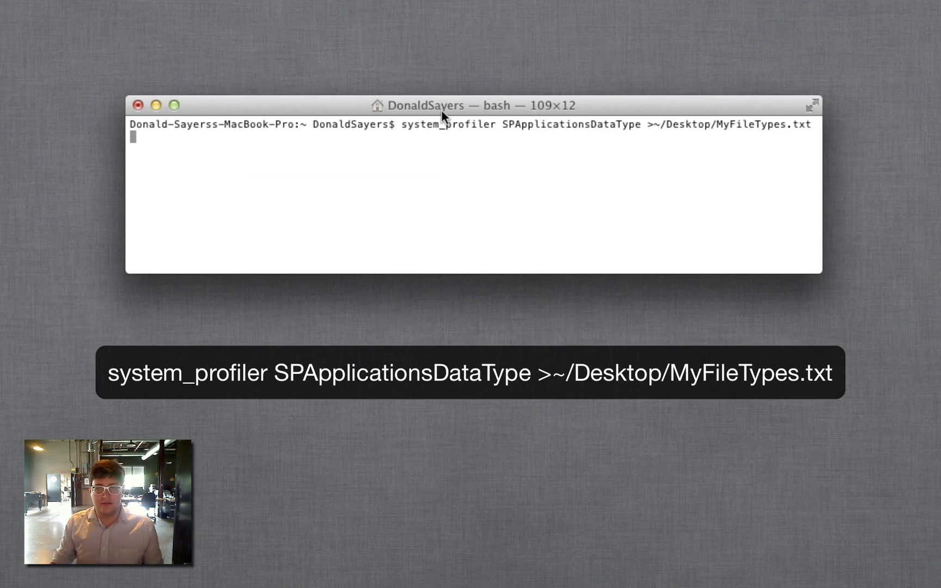
{"action": "key", "text": "Return"}
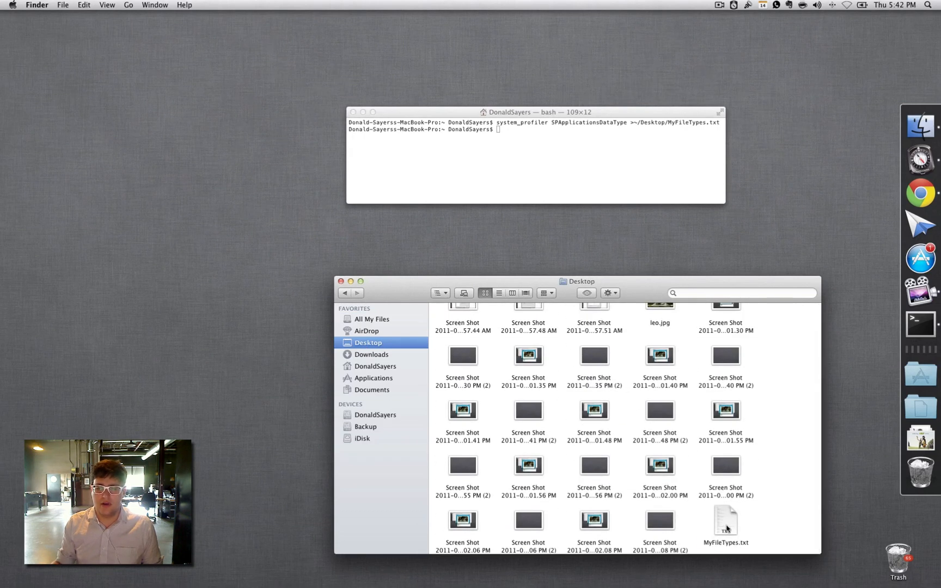
Step: Review MyFileTypes.txt in TextEdit, search app Kinds for PowerPC, then close the report
{"action": "double_click", "coordinate": [725, 521]}
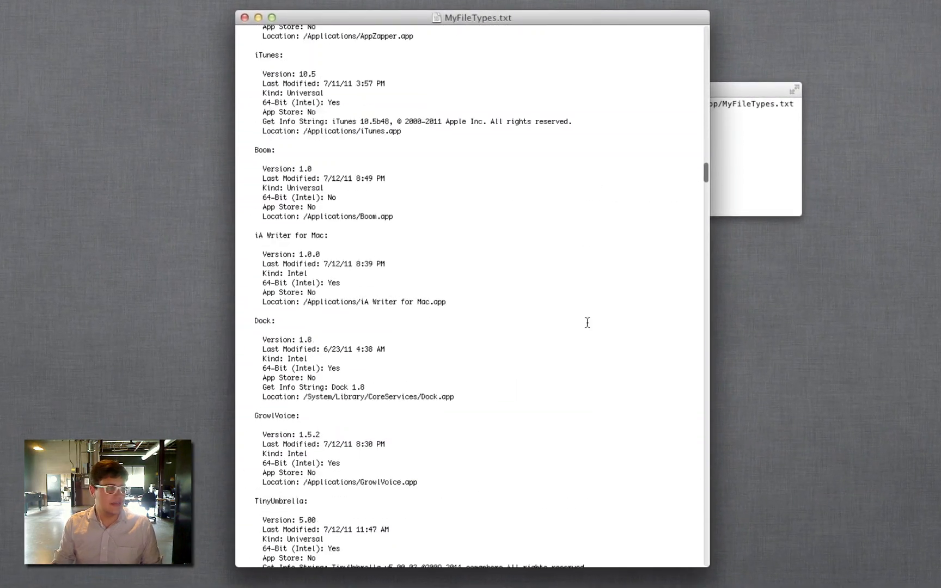
{"action": "scroll", "scroll_direction": "down", "scroll_amount": 3}
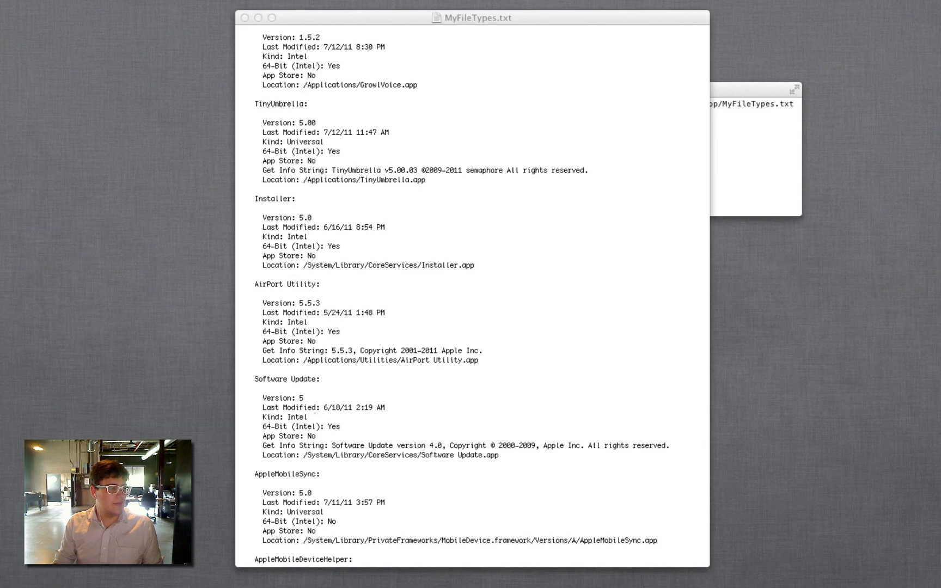
{"action": "mouse_move", "coordinate": [246, 327]}
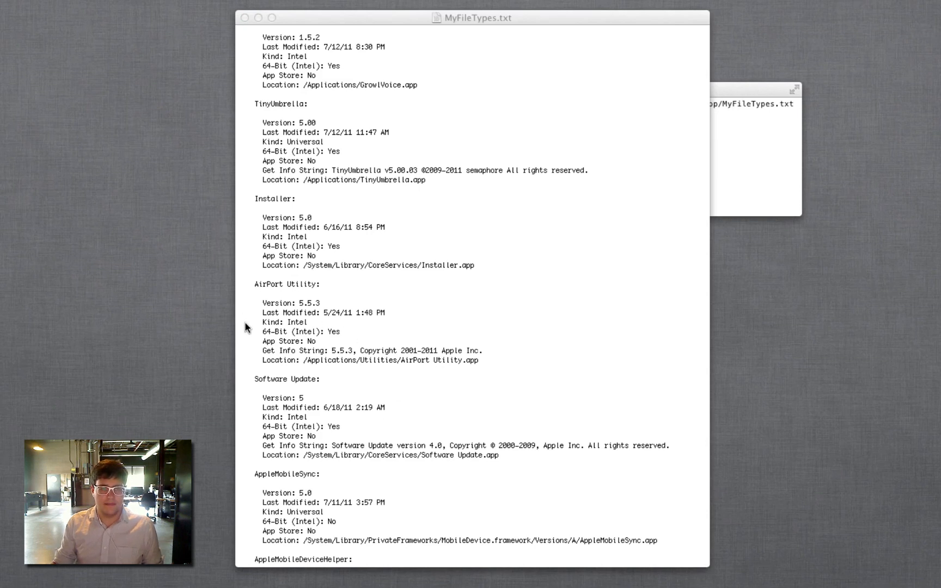
{"action": "double_click", "coordinate": [283, 322]}
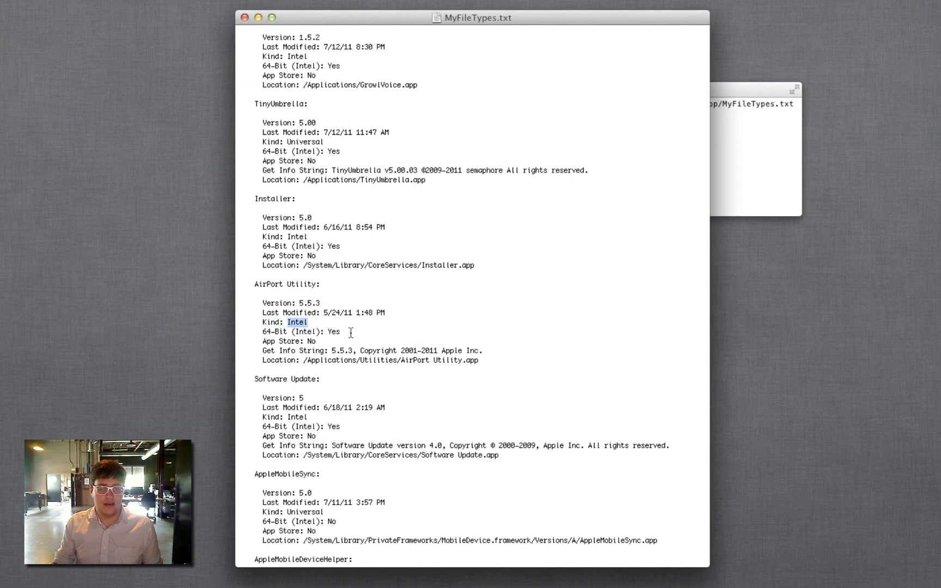
{"action": "type", "text": "PowerPC"}
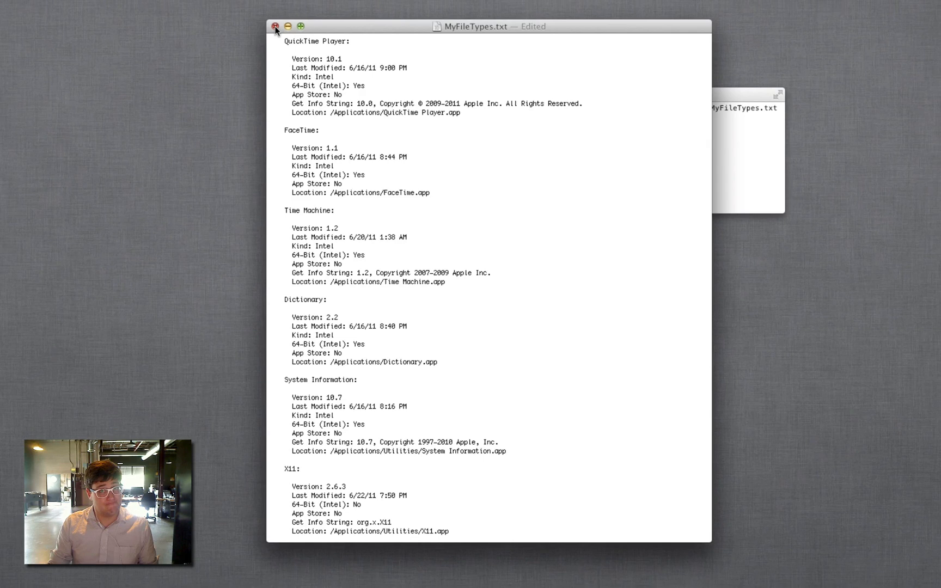
{"action": "left_click", "coordinate": [275, 26]}
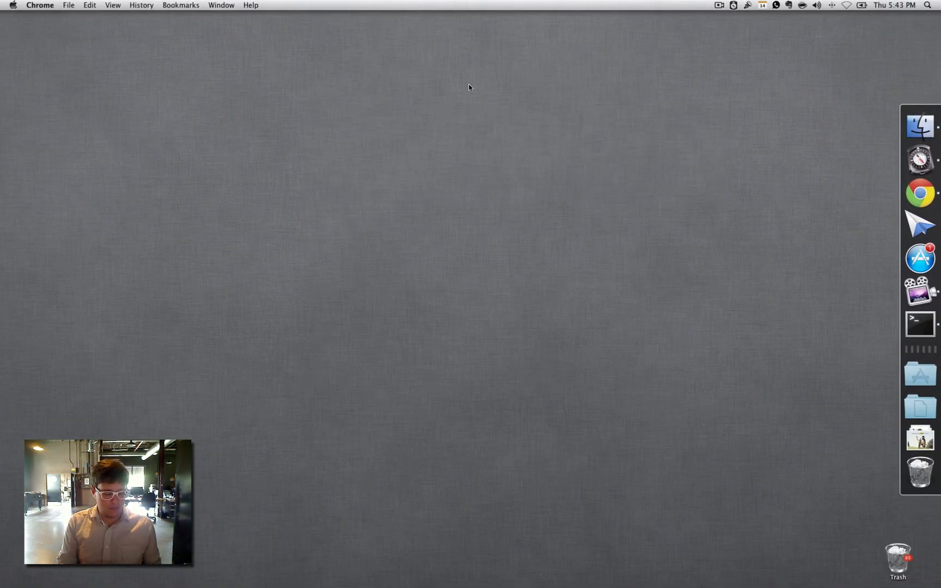
{"action": "type", "text": "di"}
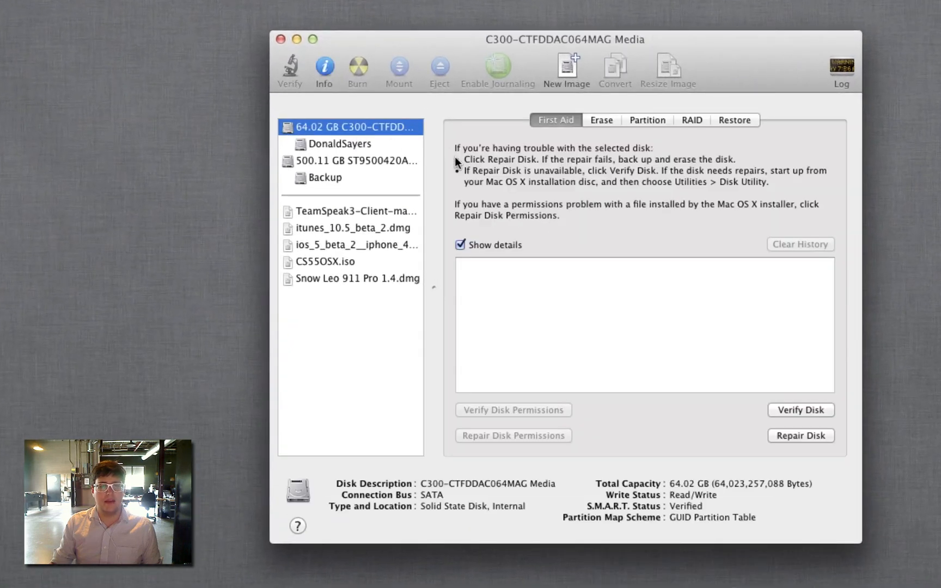
{"action": "mouse_move", "coordinate": [341, 187]}
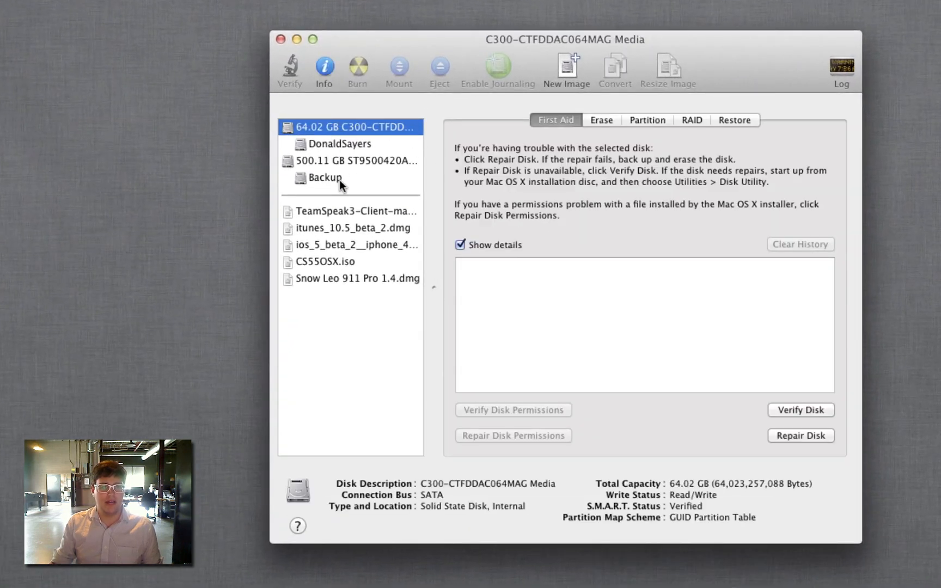
{"action": "mouse_move", "coordinate": [597, 356]}
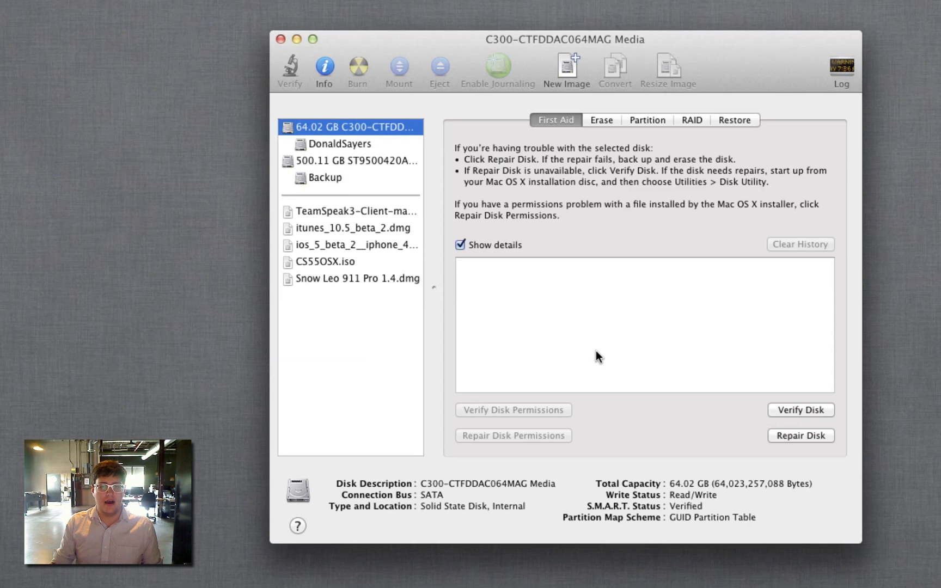
{"action": "mouse_move", "coordinate": [792, 418]}
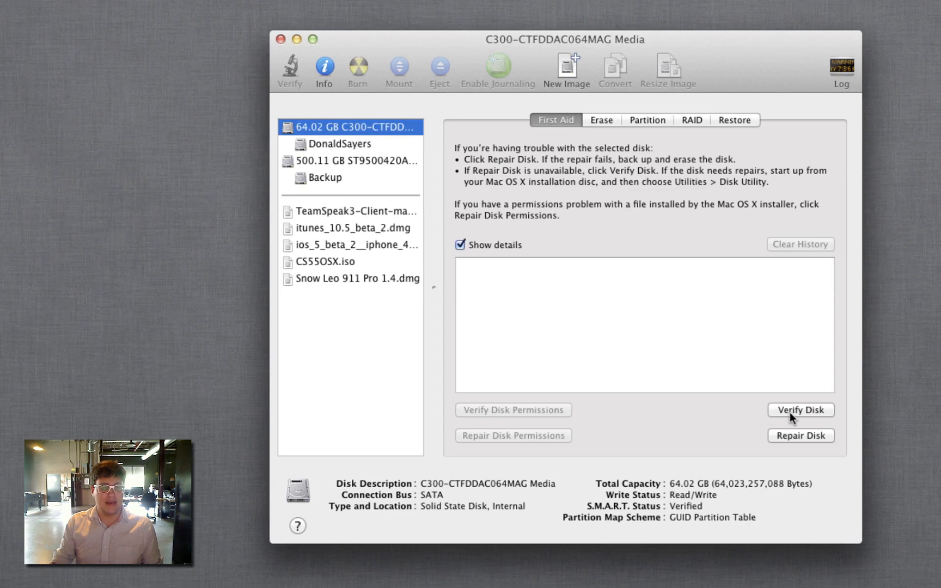
{"action": "mouse_move", "coordinate": [801, 435]}
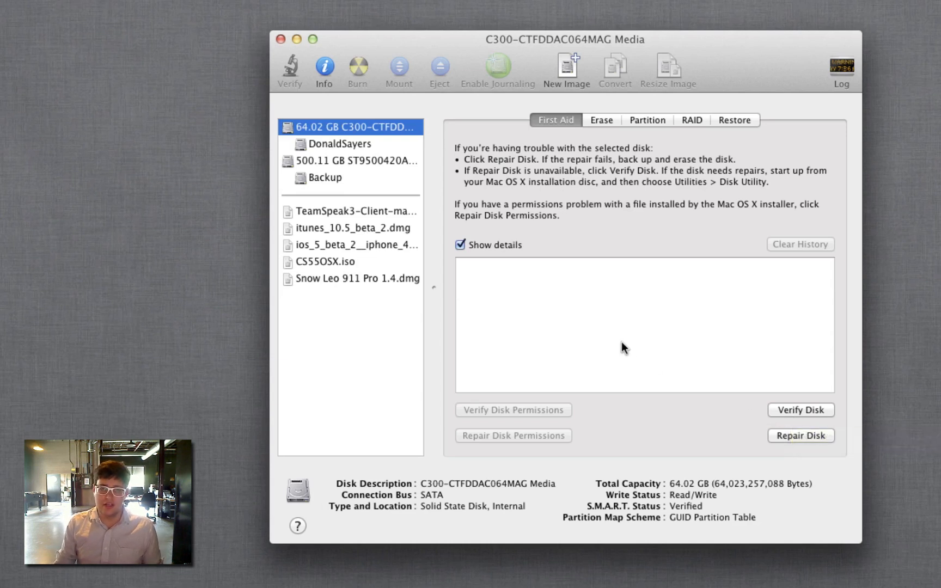
{"action": "mouse_move", "coordinate": [678, 275]}
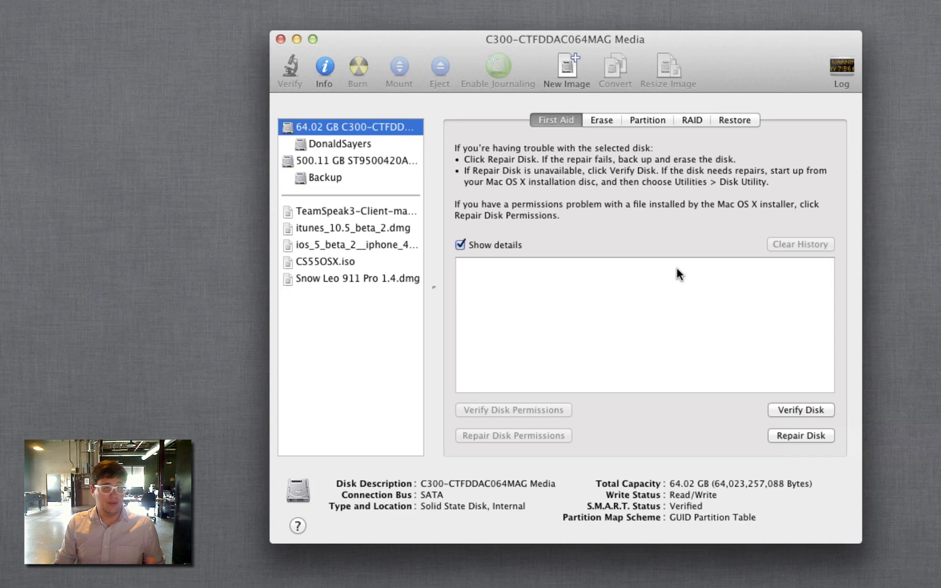
{"action": "mouse_move", "coordinate": [790, 453]}
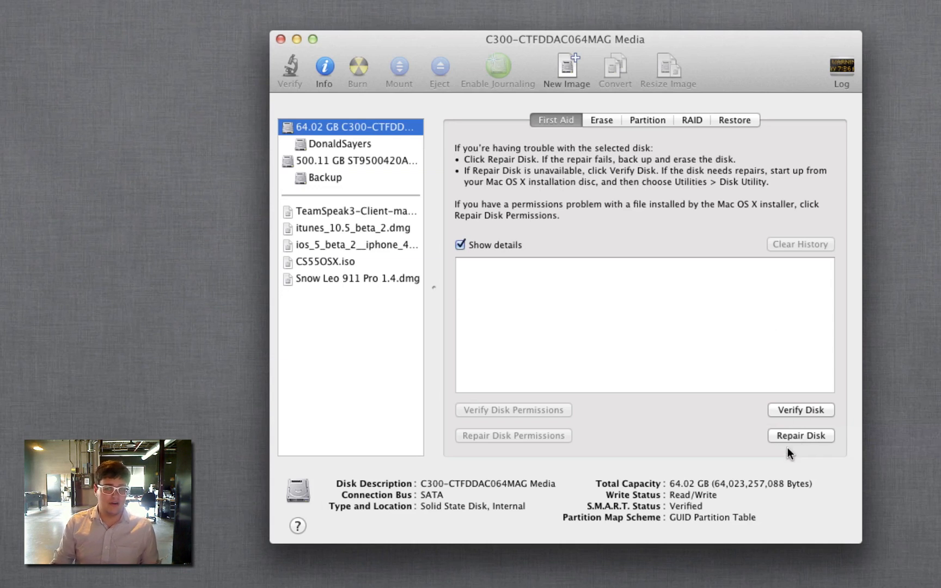
{"action": "mouse_move", "coordinate": [779, 456]}
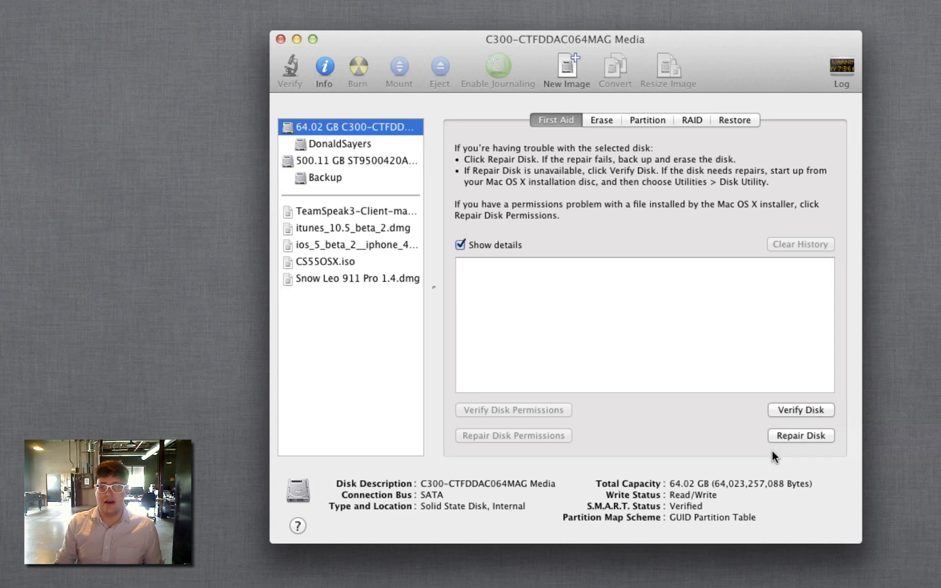
{"action": "mouse_move", "coordinate": [417, 81]}
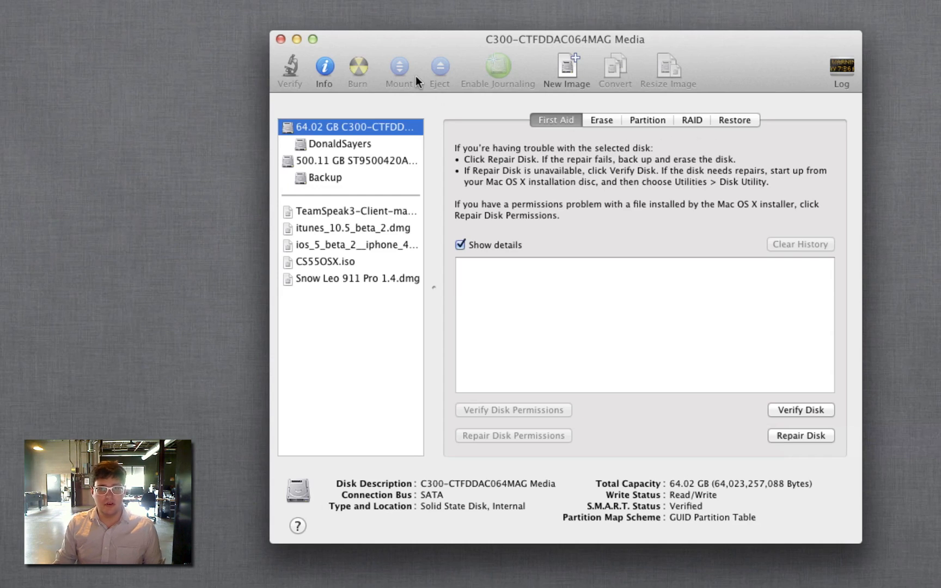
{"action": "left_click", "coordinate": [280, 40]}
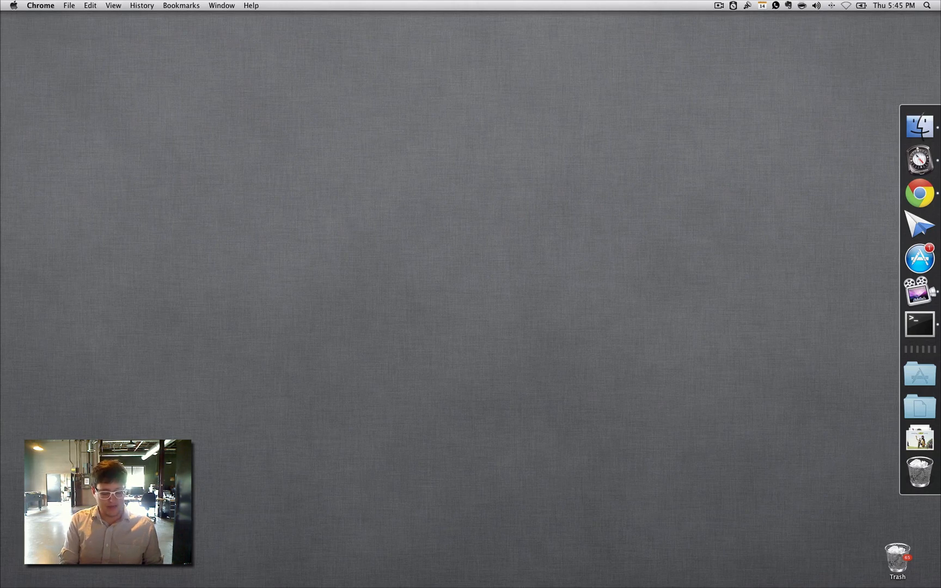
Step: Bring the Chrome window with the Carbon Copy Cloner home page at bombich.com forward
{"action": "left_click", "coordinate": [919, 193]}
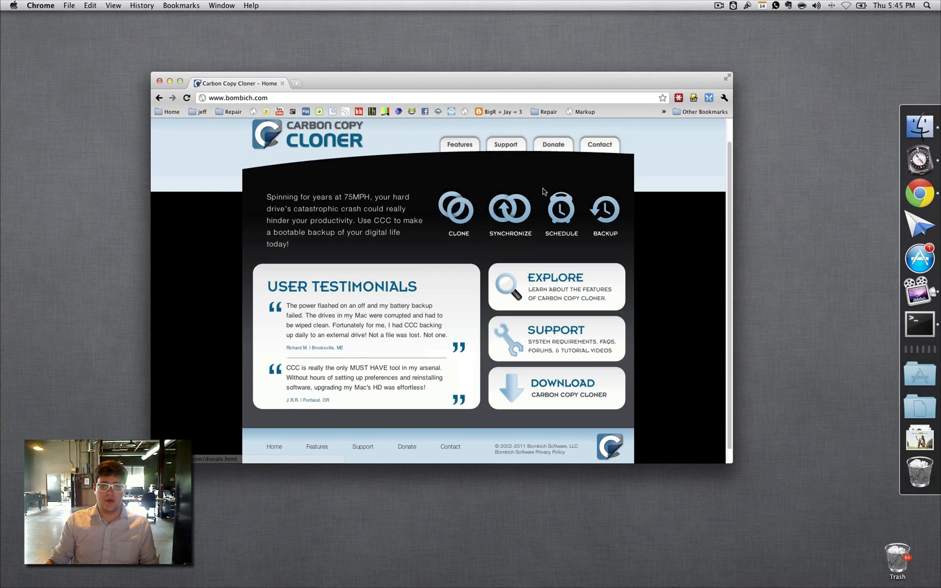
{"action": "mouse_move", "coordinate": [521, 210]}
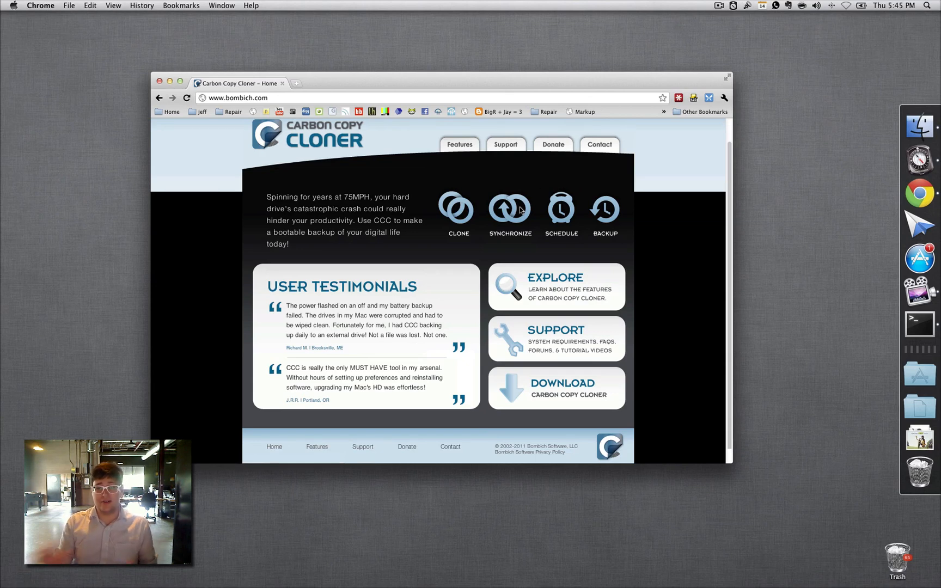